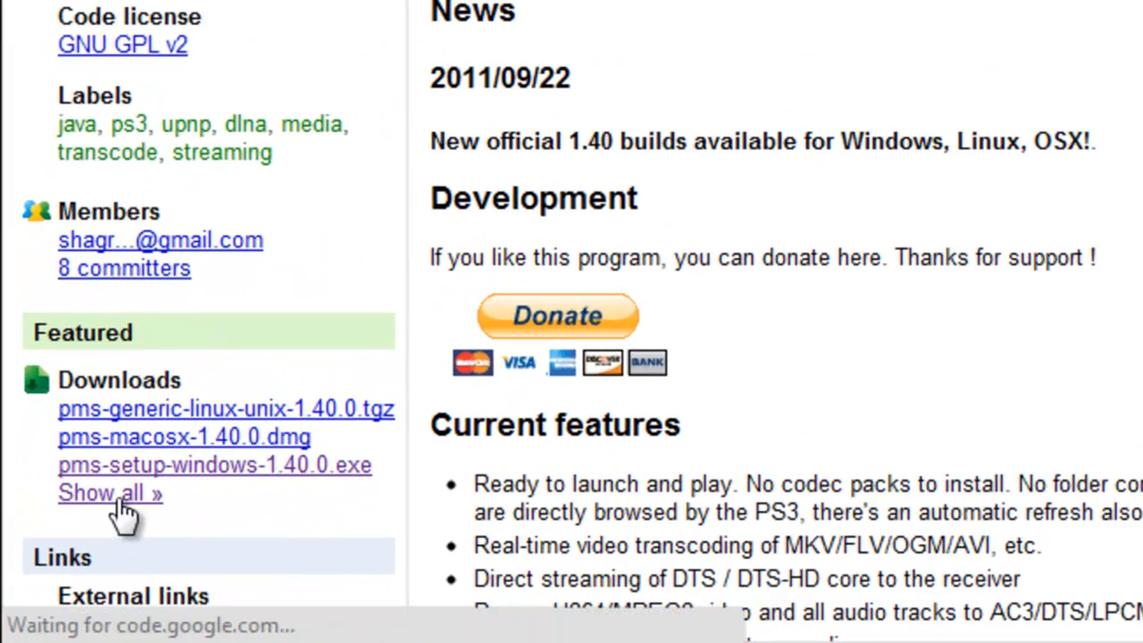
- Download pms-setup-windows-1.40.0.exe from the Google Code downloads list and launch it
left_click(100, 492)
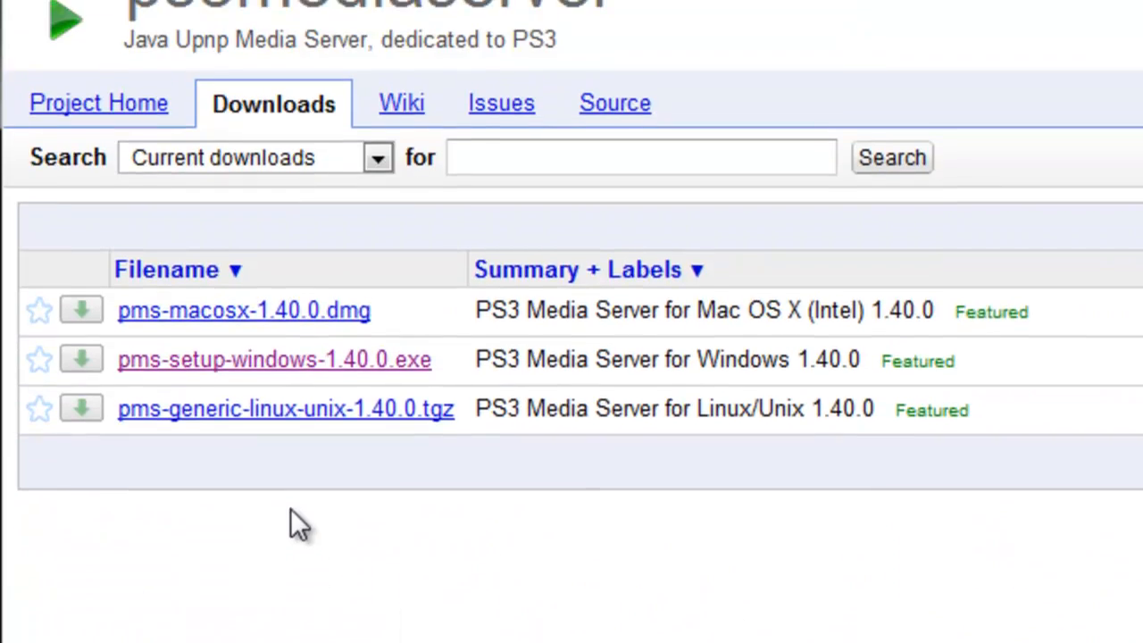
mouse_move(361, 415)
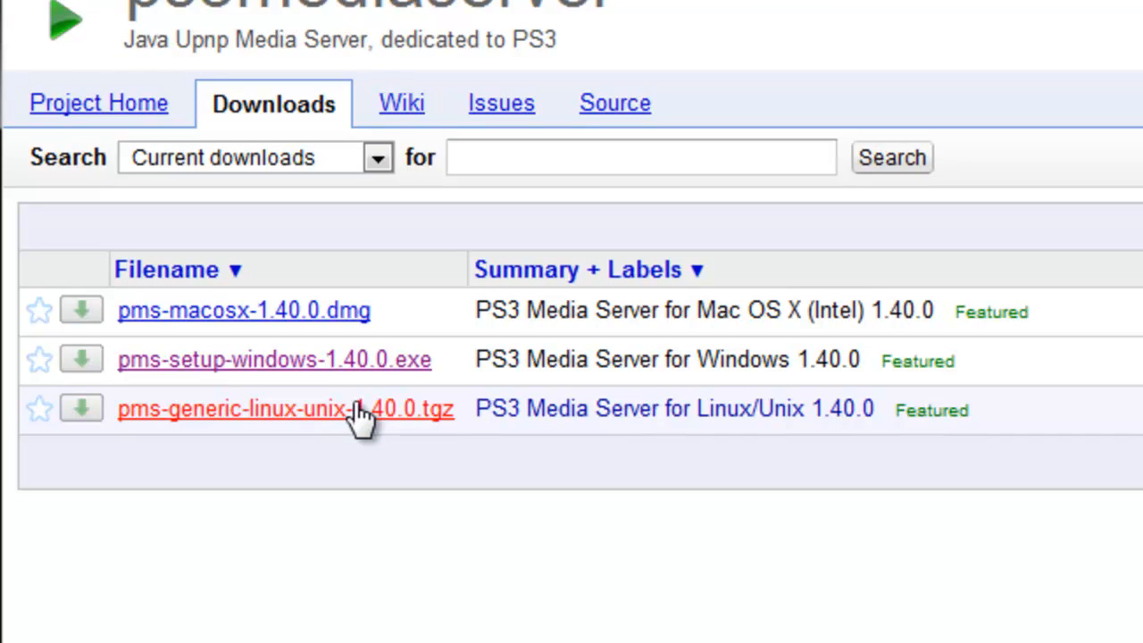
mouse_move(350, 358)
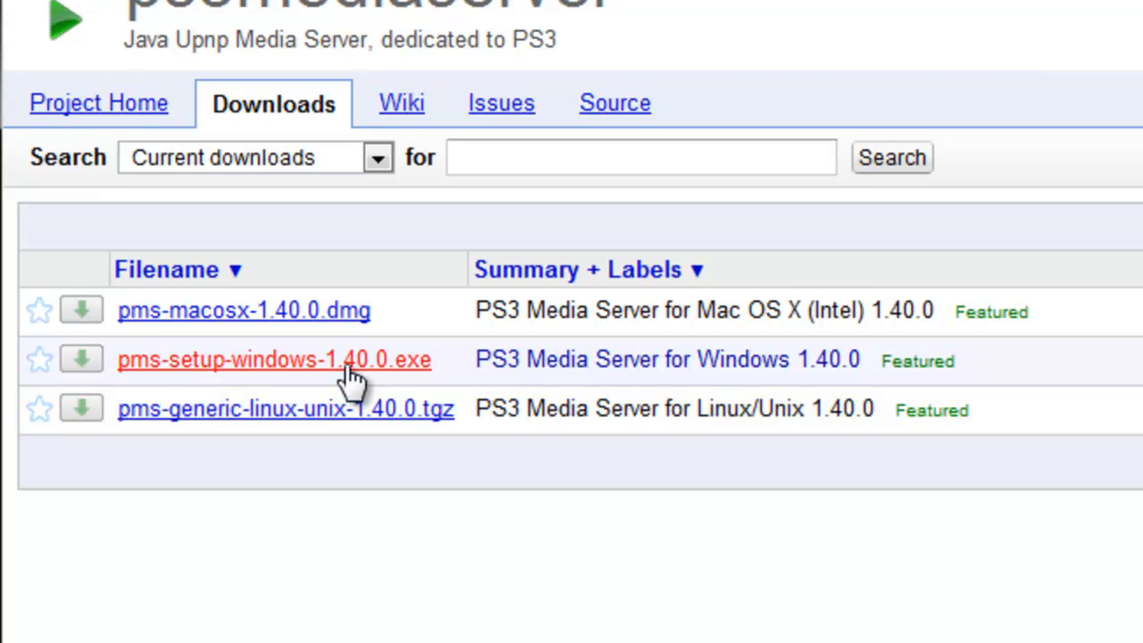
left_click(275, 359)
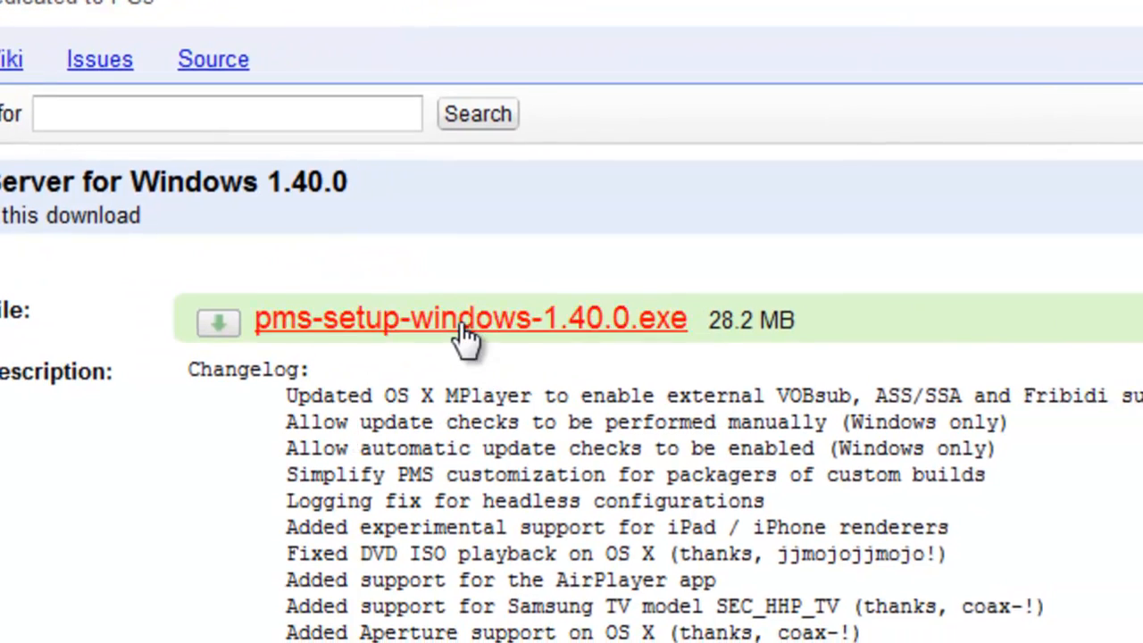
left_click(472, 318)
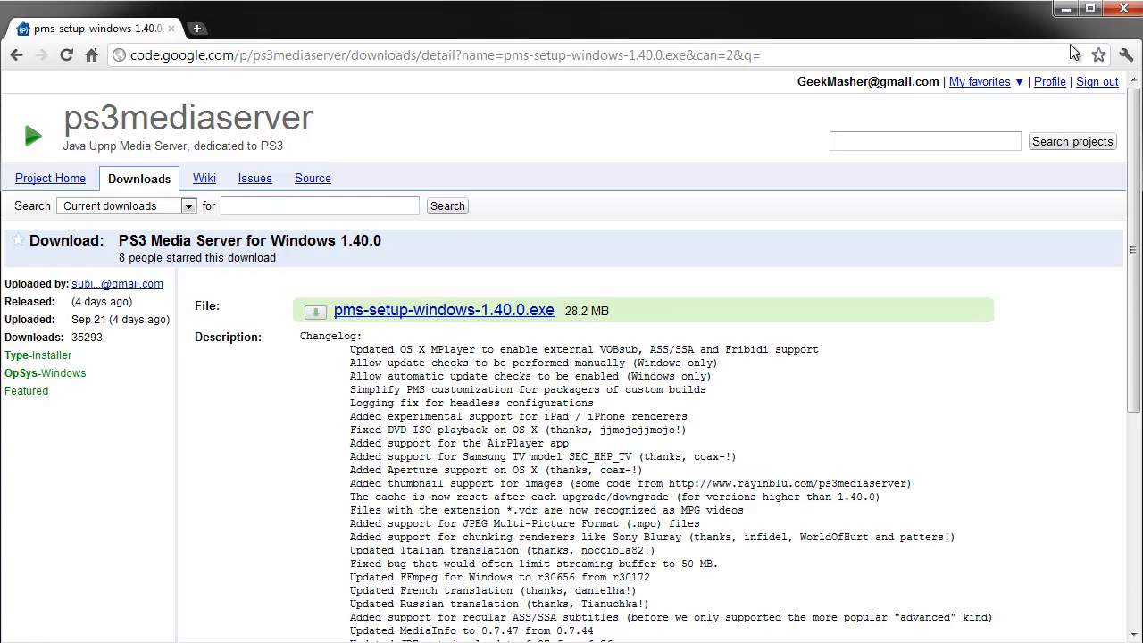
left_click(443, 310)
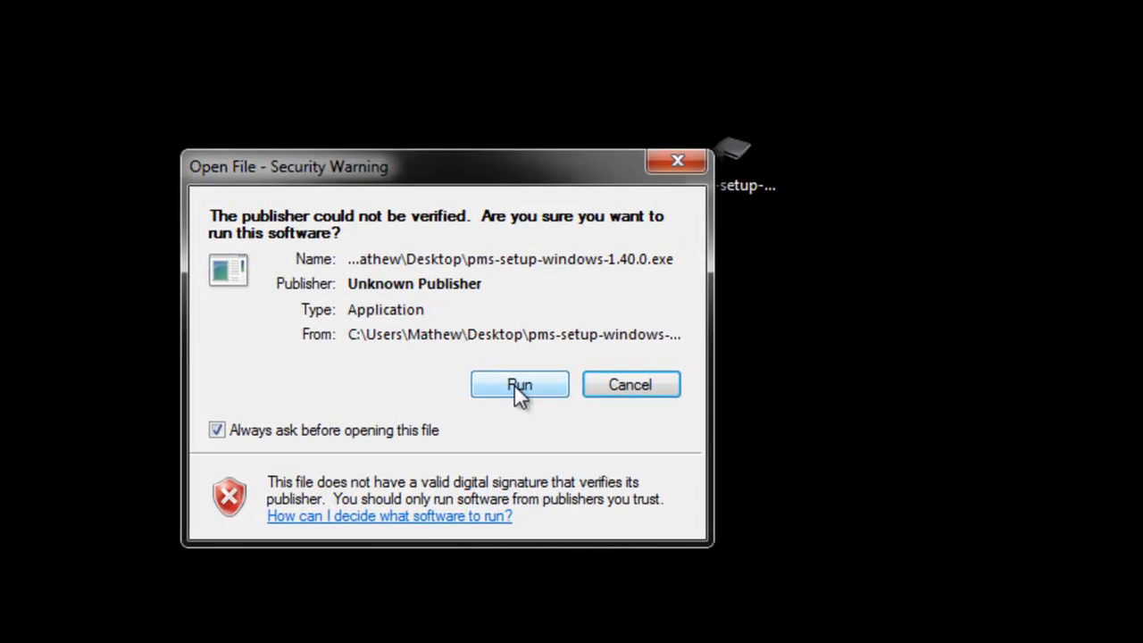
- Run the unverified installer, install PS3 Media Server 1.40.0 and finish with Run PS3 Media Server checked
left_click(518, 383)
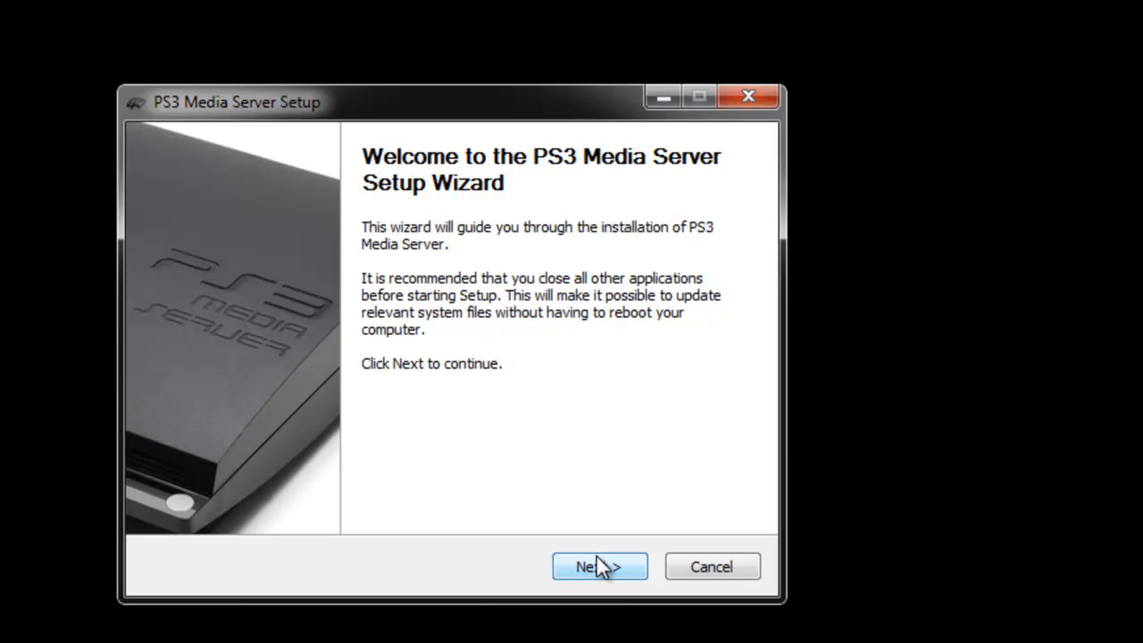
left_click(600, 566)
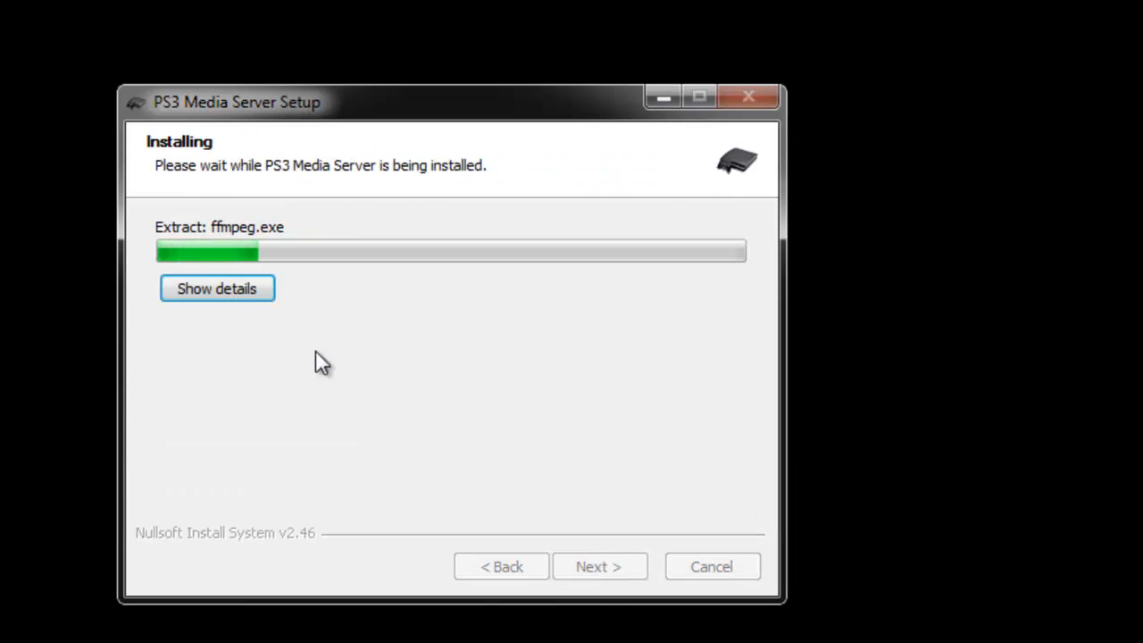
left_click(216, 289)
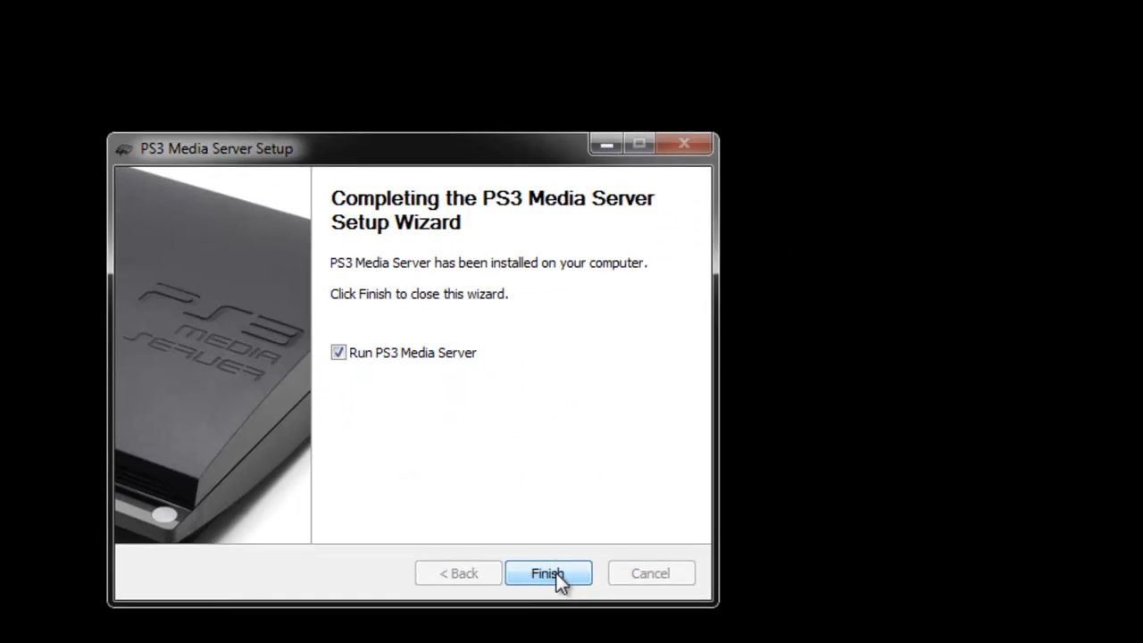
left_click(546, 571)
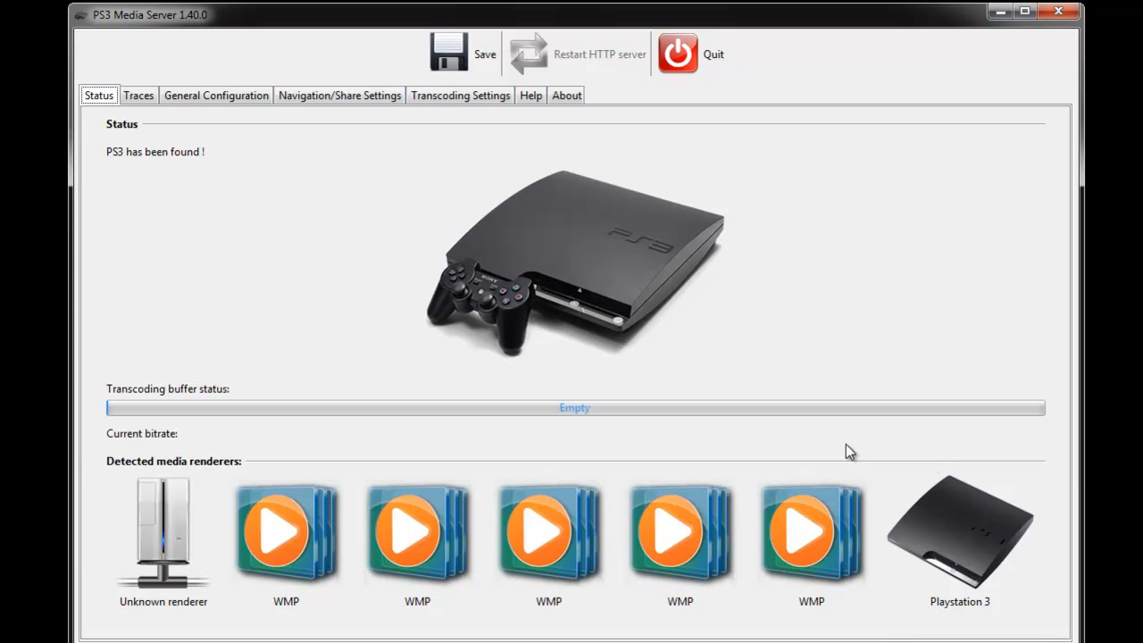
mouse_move(607, 222)
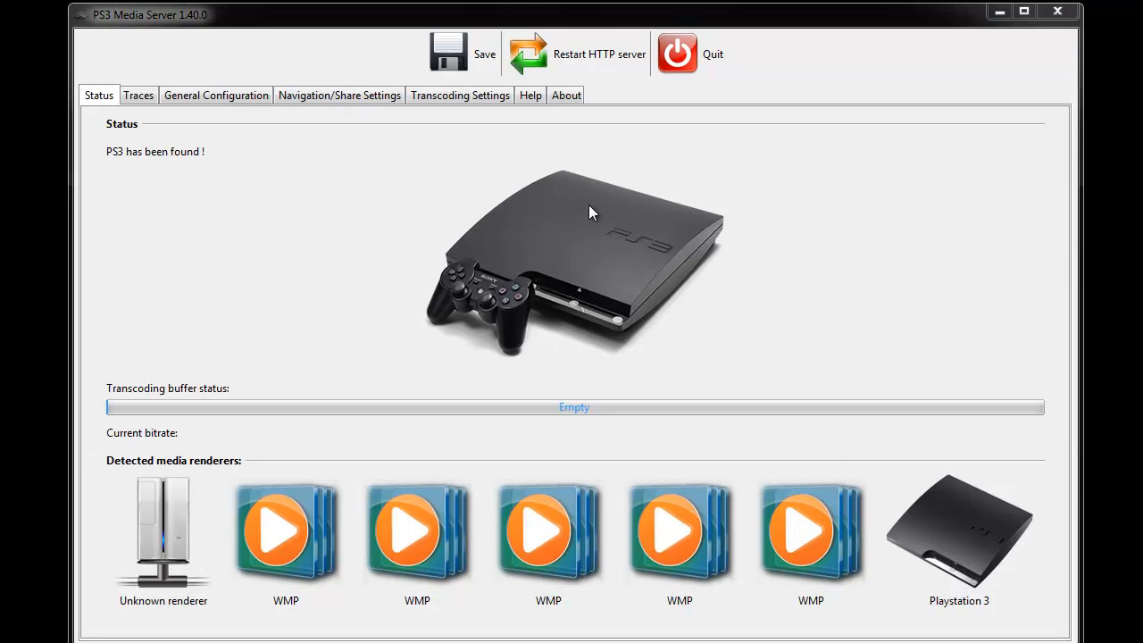
- Switch from the Status page showing PS3 detected to the Navigation/Share Settings page
left_click(340, 95)
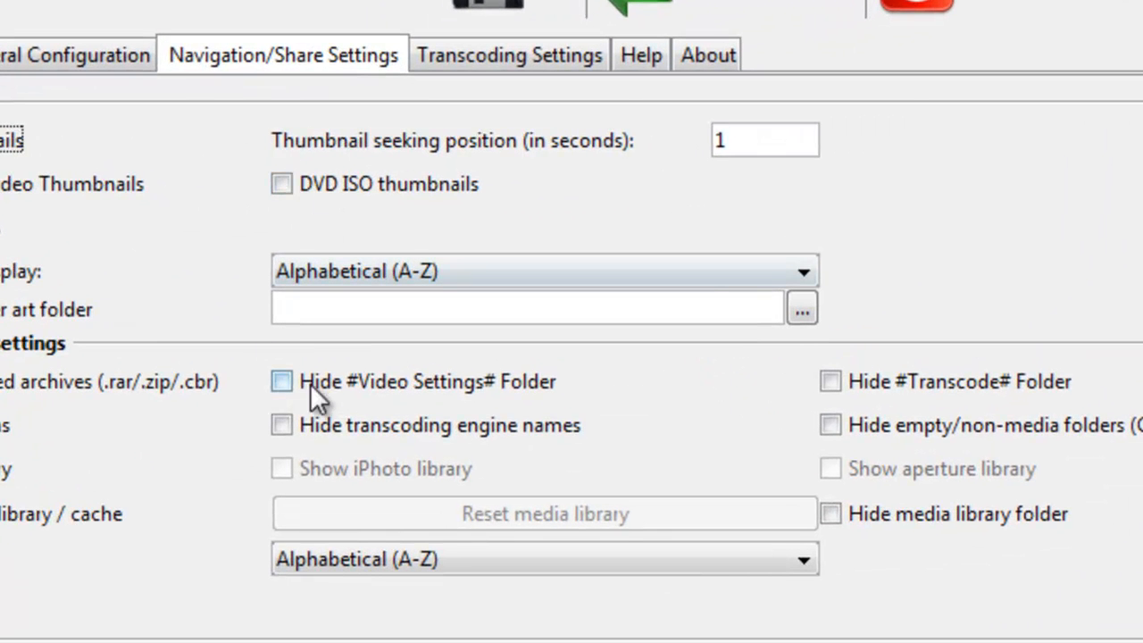
- Review the Shared folders list with <All Drives> selected, then the General Configuration and Traces pages
scroll("down", 3)
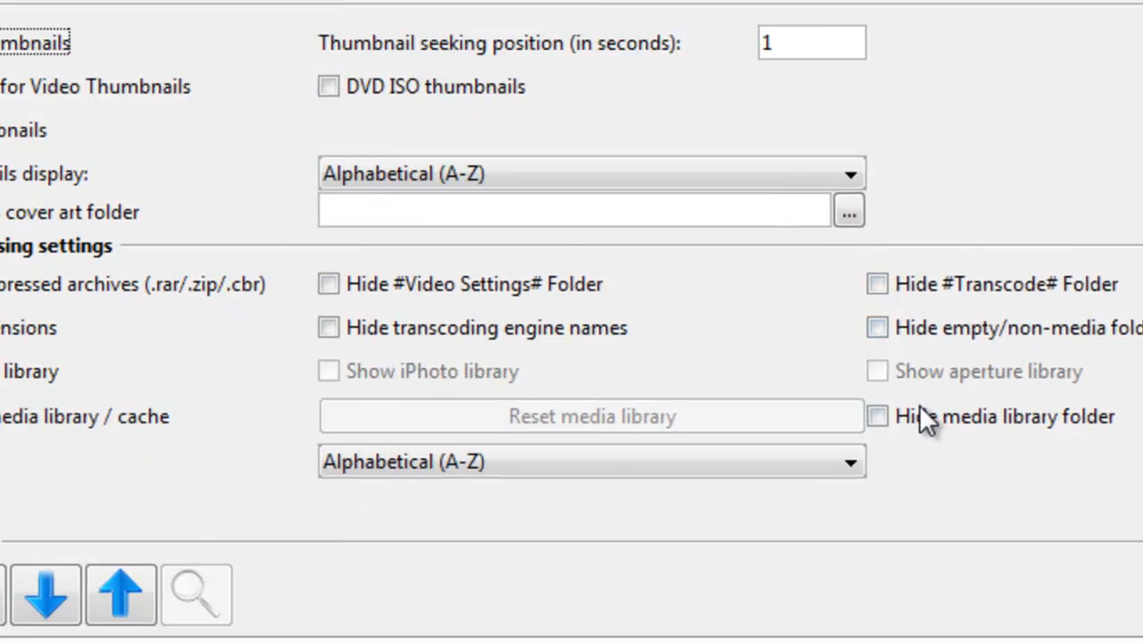
scroll("down", 3)
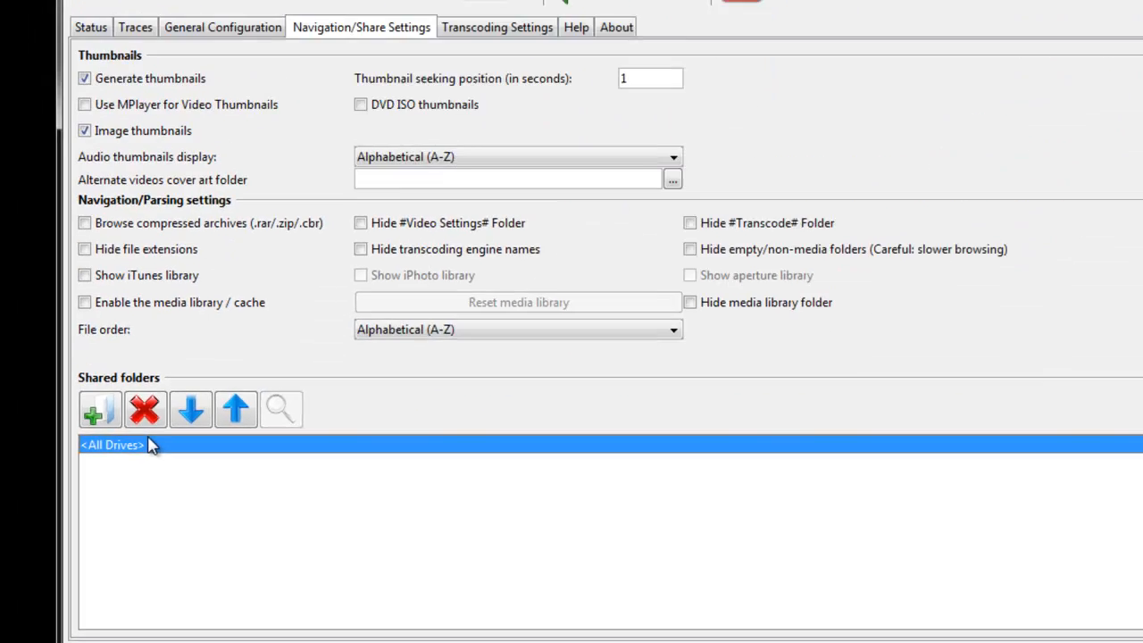
left_click(216, 94)
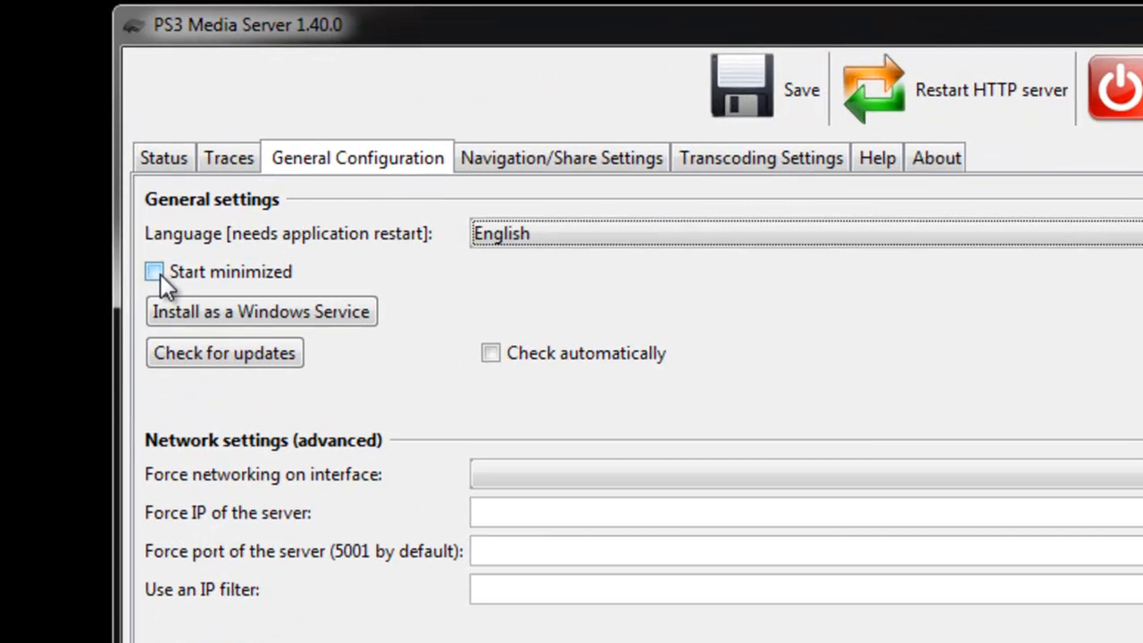
mouse_move(228, 157)
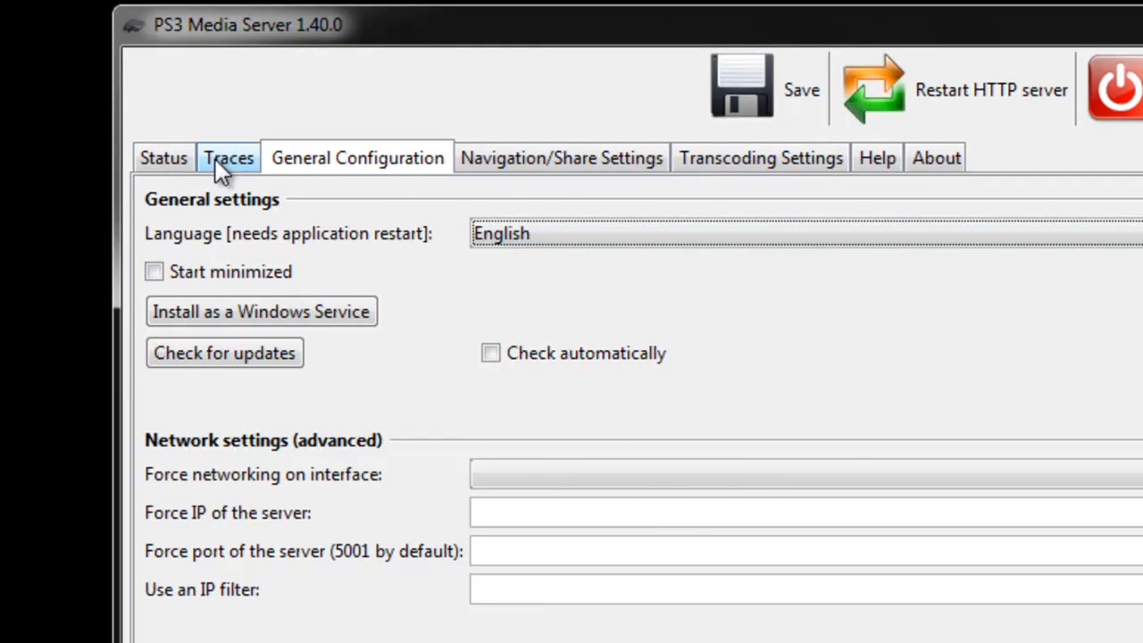
left_click(229, 157)
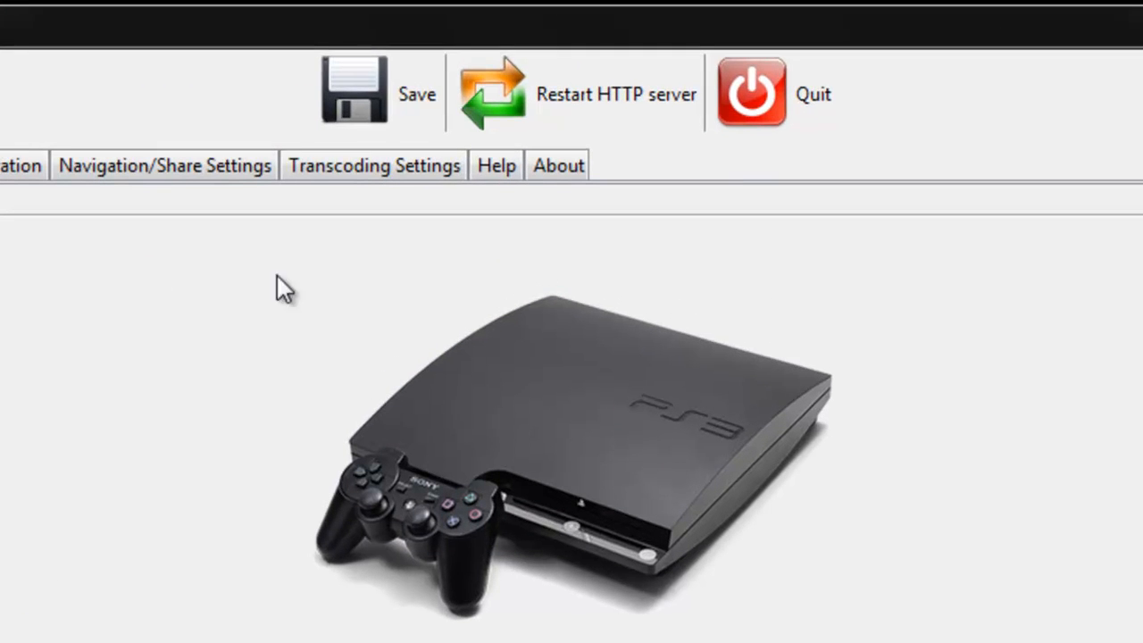
mouse_move(557, 111)
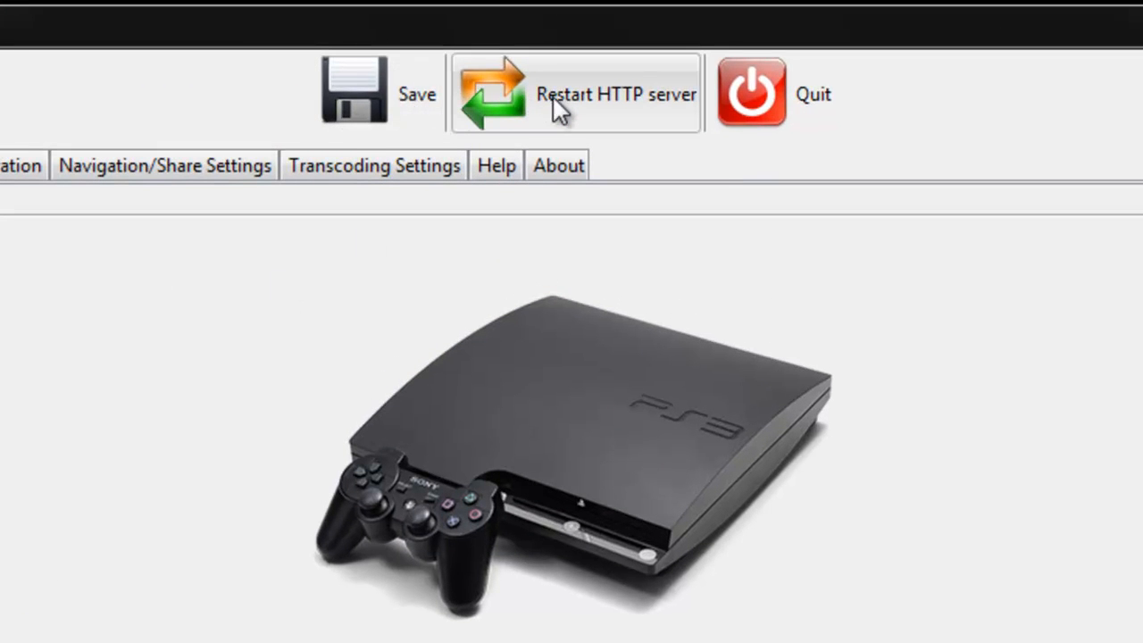
mouse_move(563, 107)
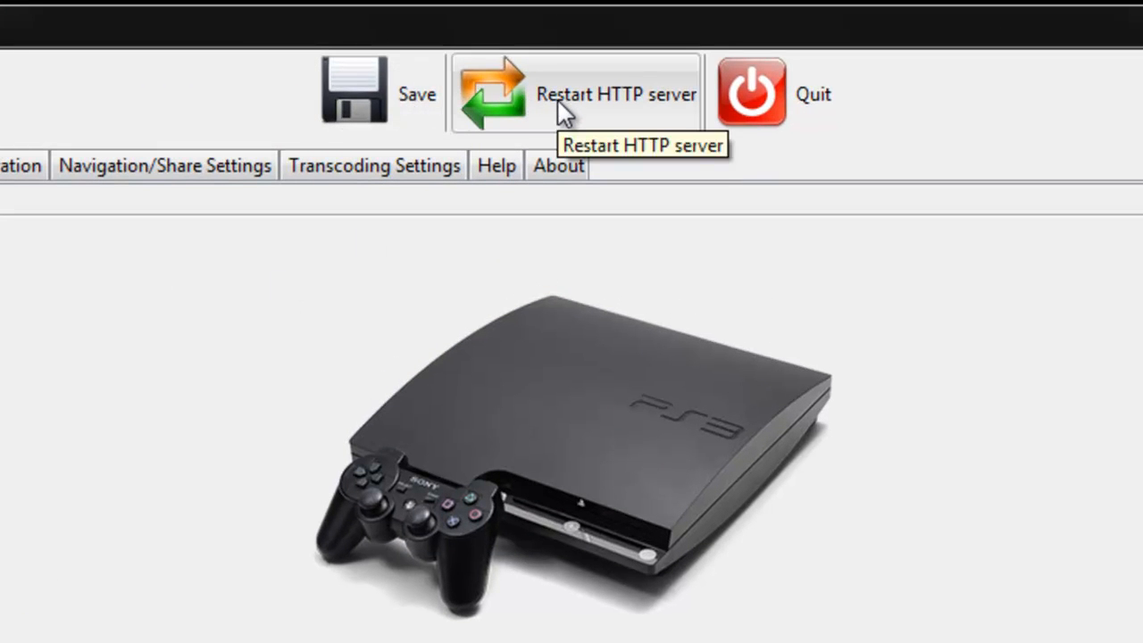
- Restart the HTTP server so the Status page again reports the PS3 found
left_click(575, 93)
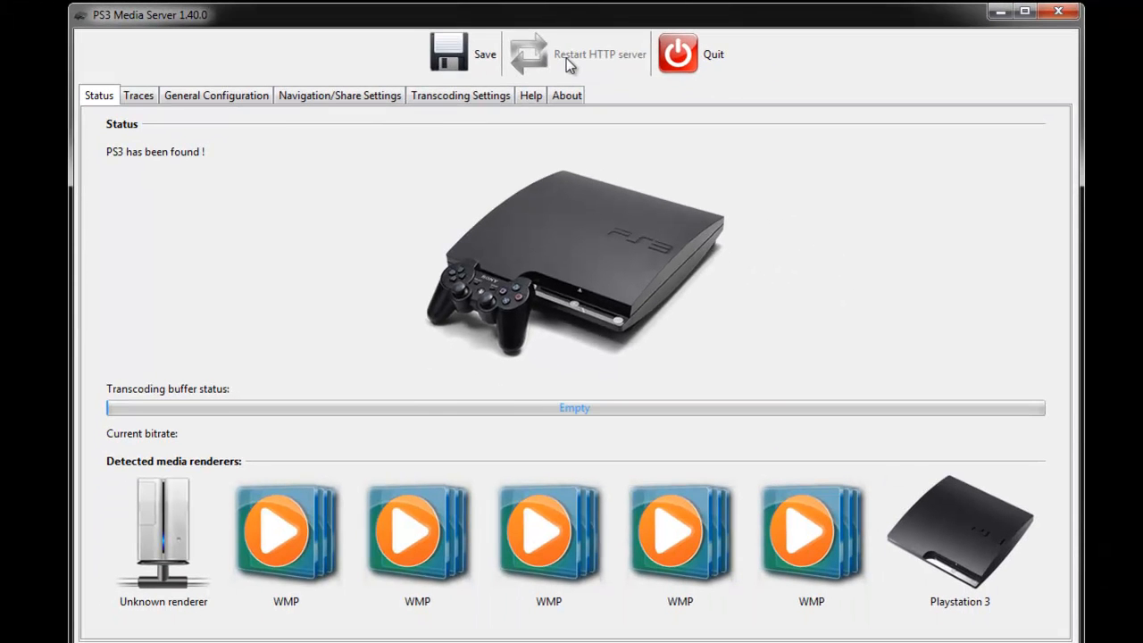